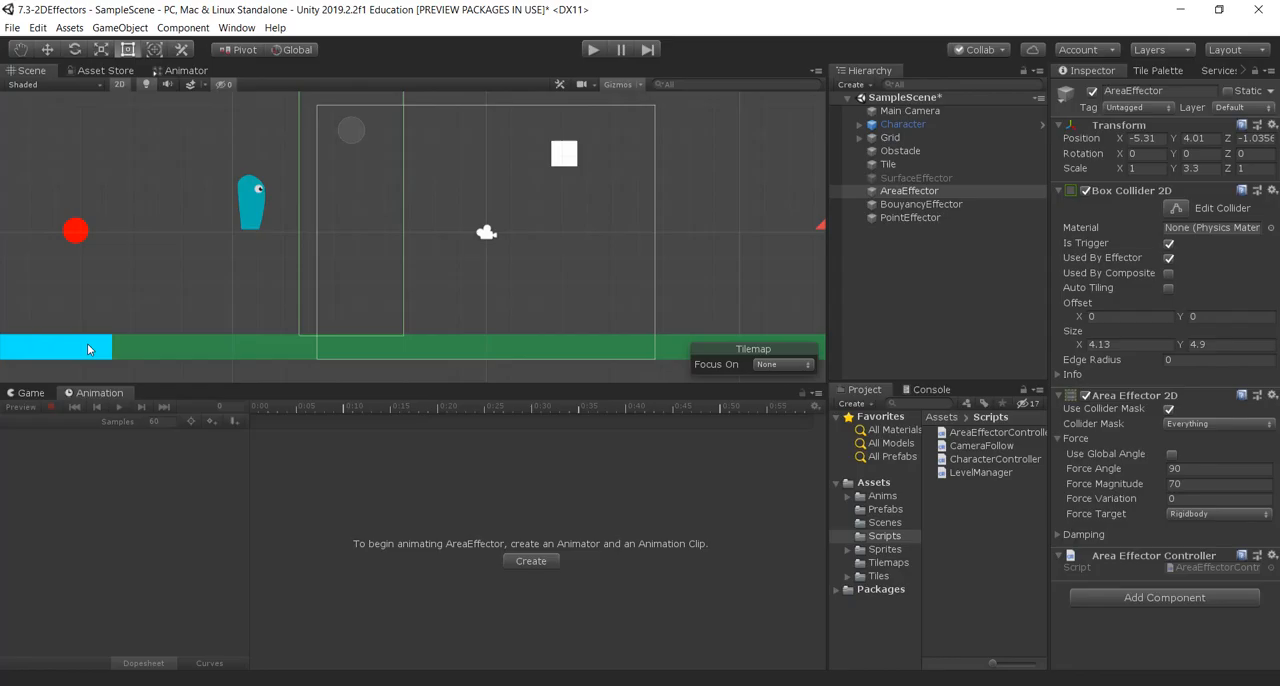
- Start running the scene so the game view shows the white square above the ground
click(592, 48)
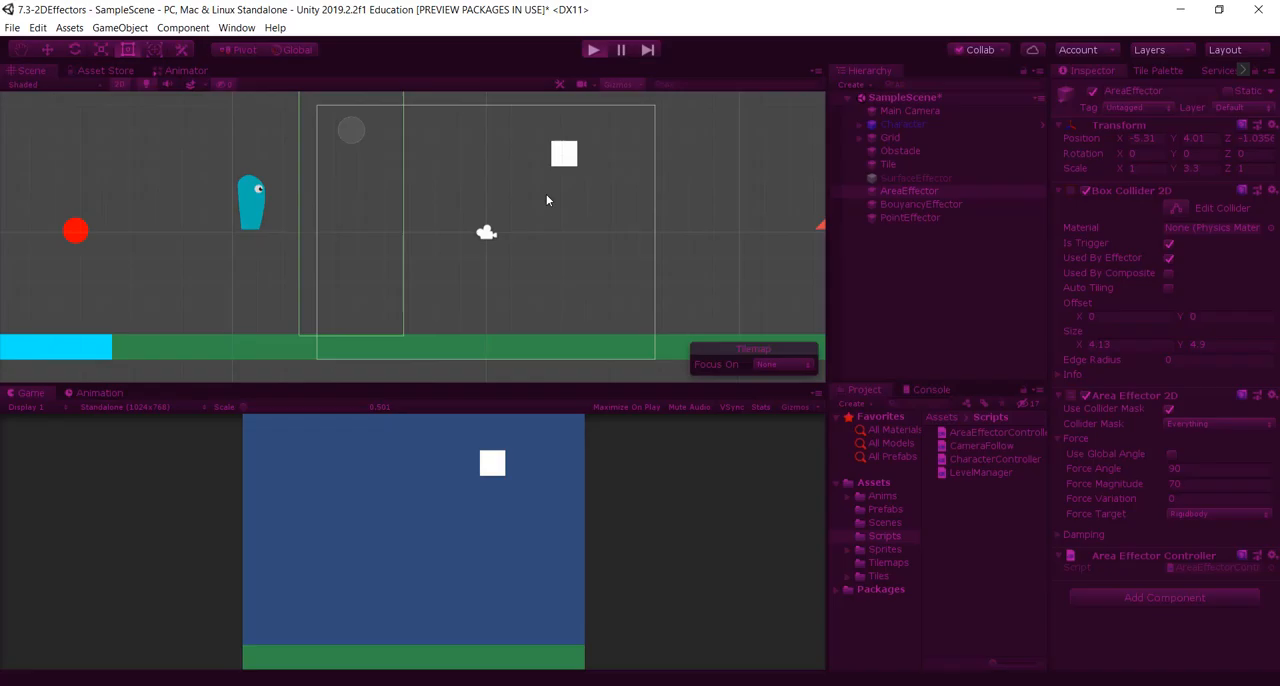
- Exit Play mode and return to editing with the game view still visible
click(592, 48)
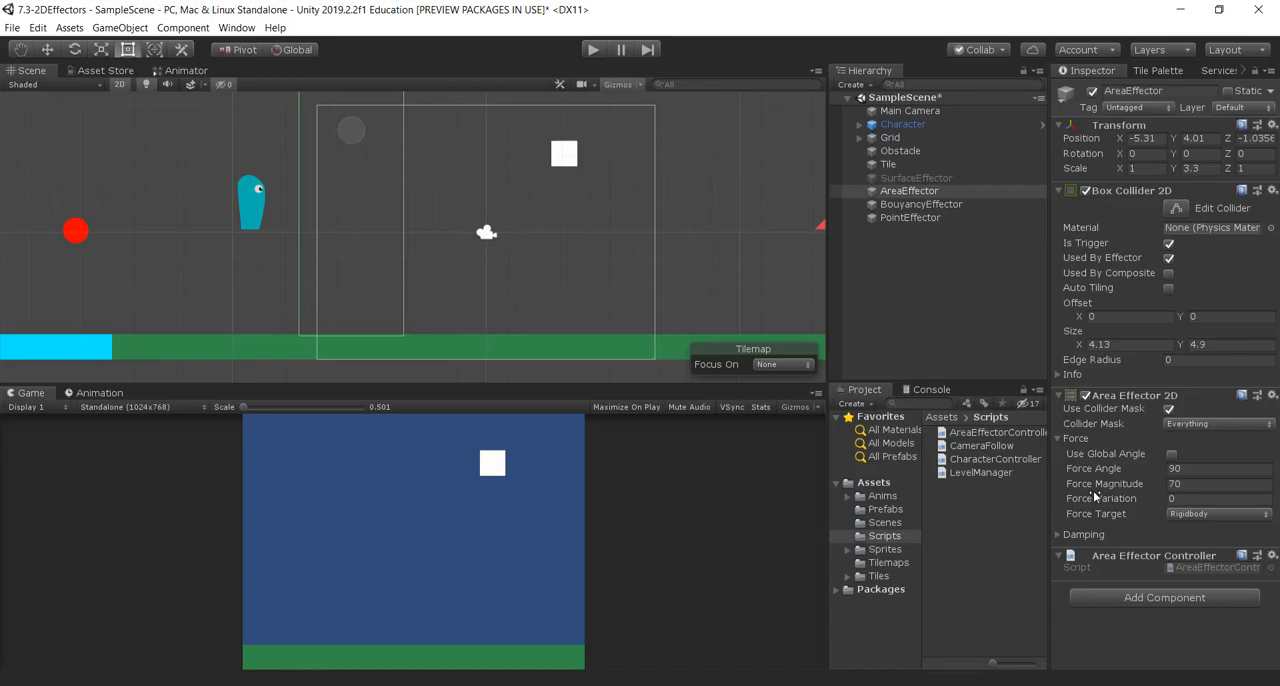
mouse_move(1124, 572)
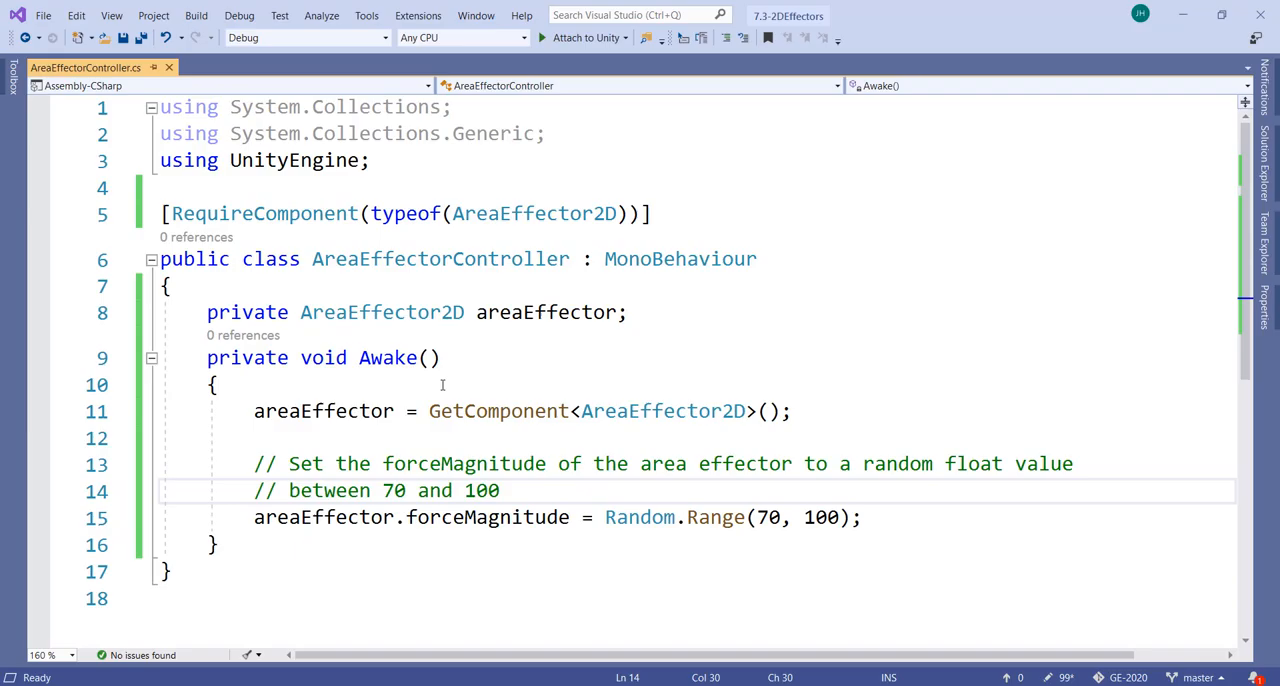
mouse_move(662, 412)
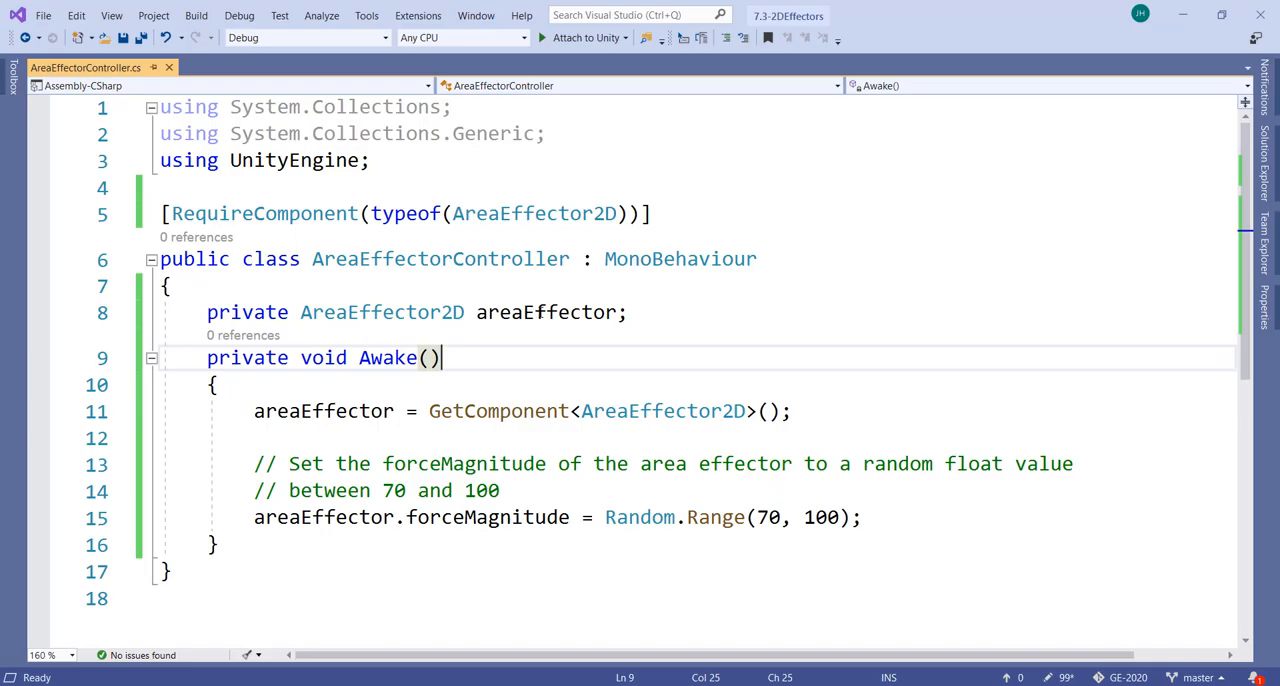
- Highlight the areaEffector references and the forceMagnitude random 70–100 line, then run the scene in Unity
double_click(548, 312)
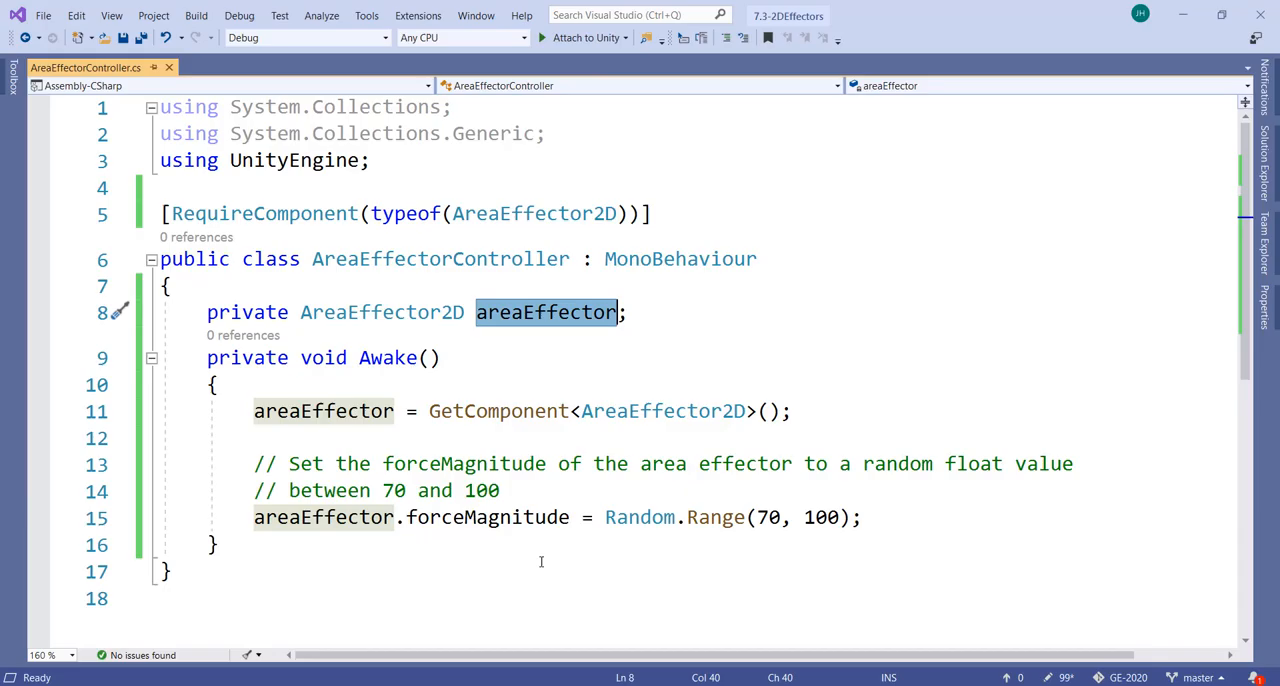
scroll(down, 3)
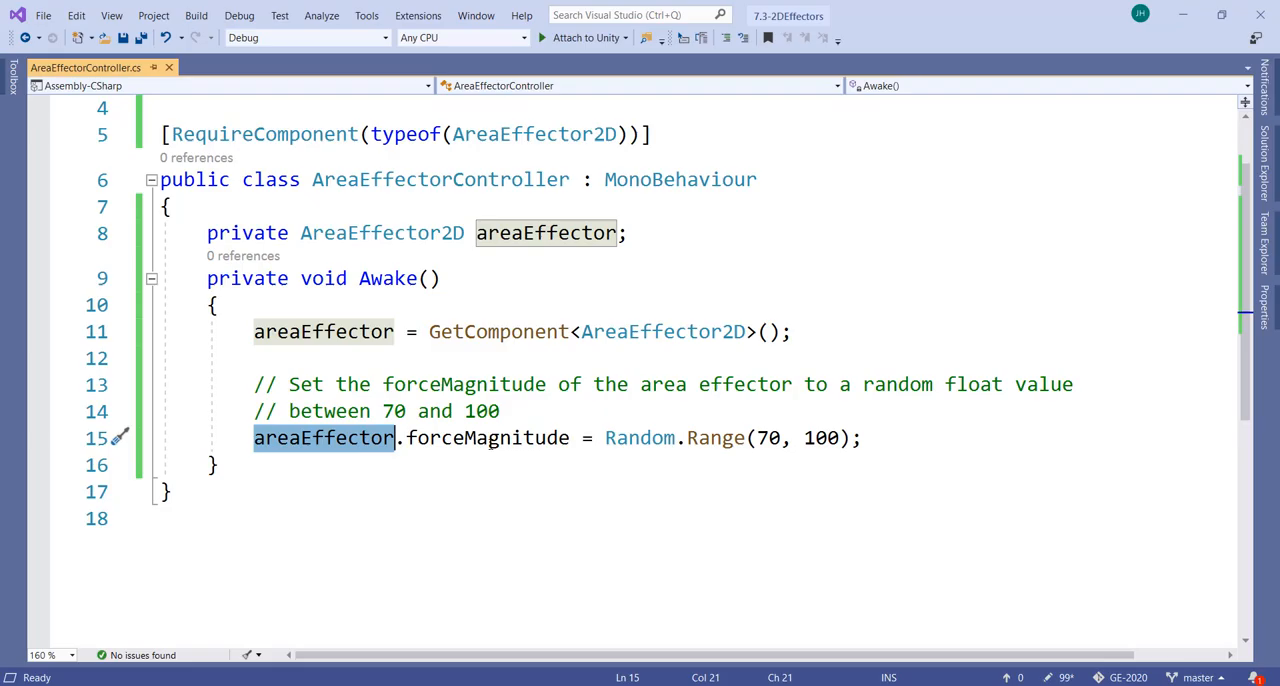
double_click(488, 438)
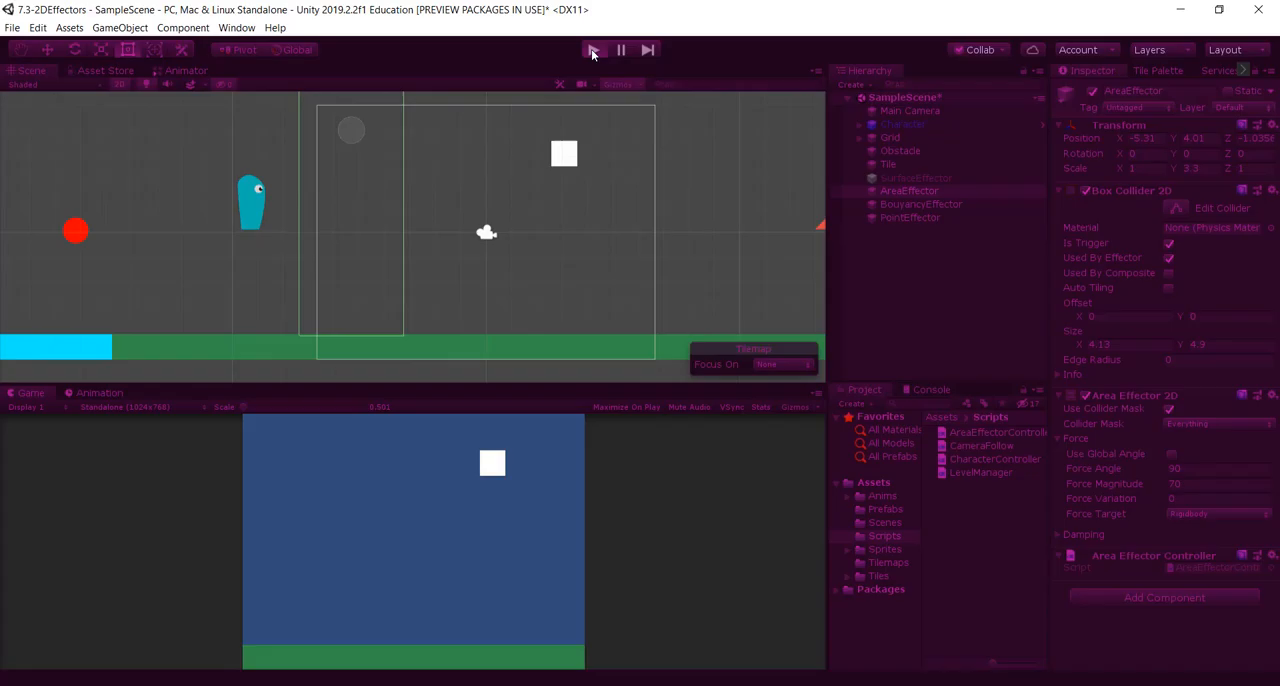
click(592, 48)
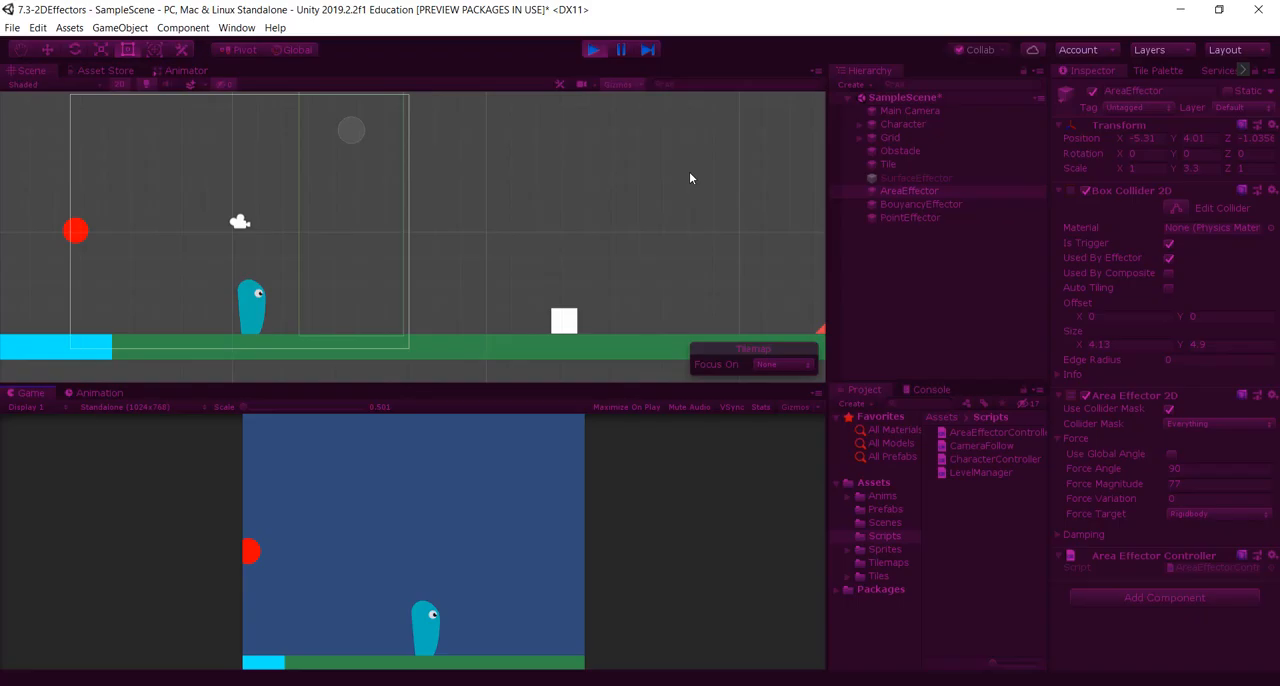